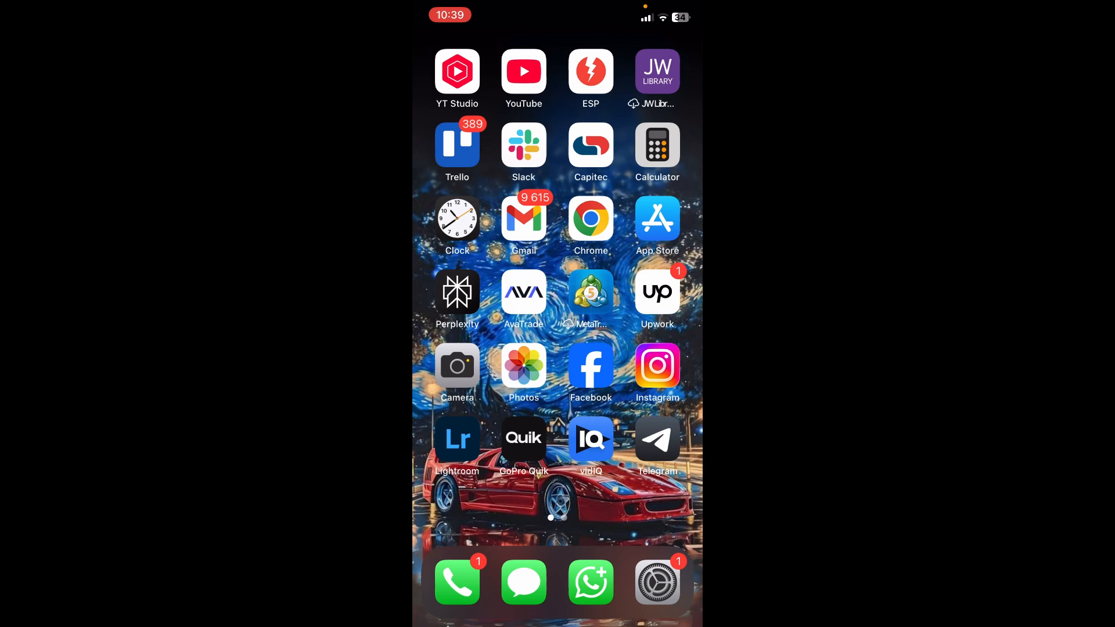
Launch Facebook from the home screen so its news feed appears
{"action": "left_click", "coordinate": [590, 367]}
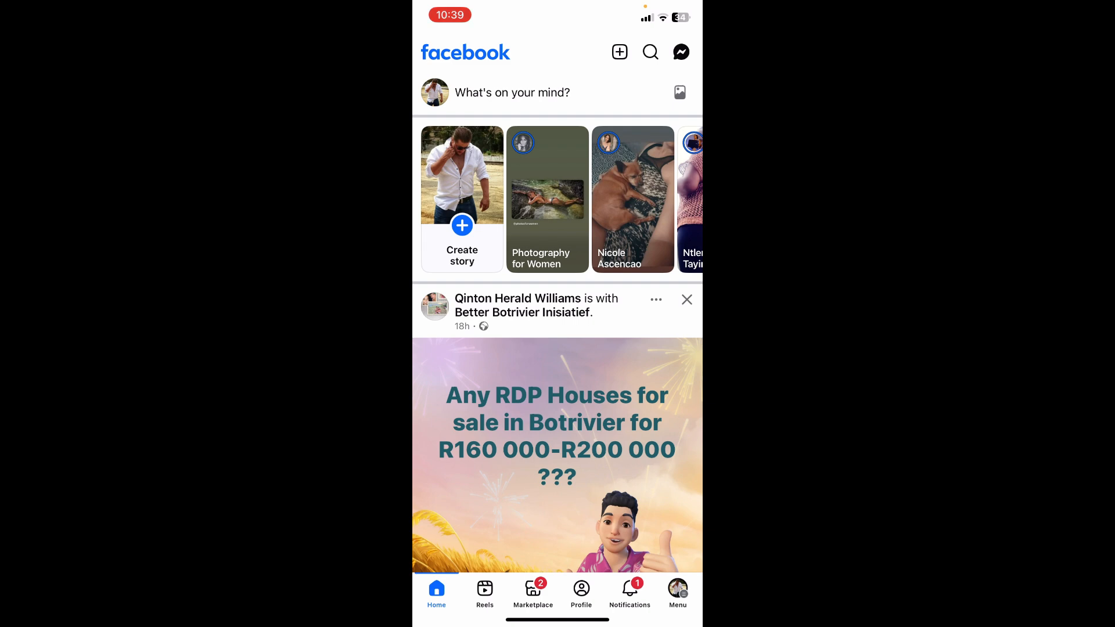
Leave Facebook and return to the home screen on another app page
{"action": "left_click", "coordinate": [680, 51]}
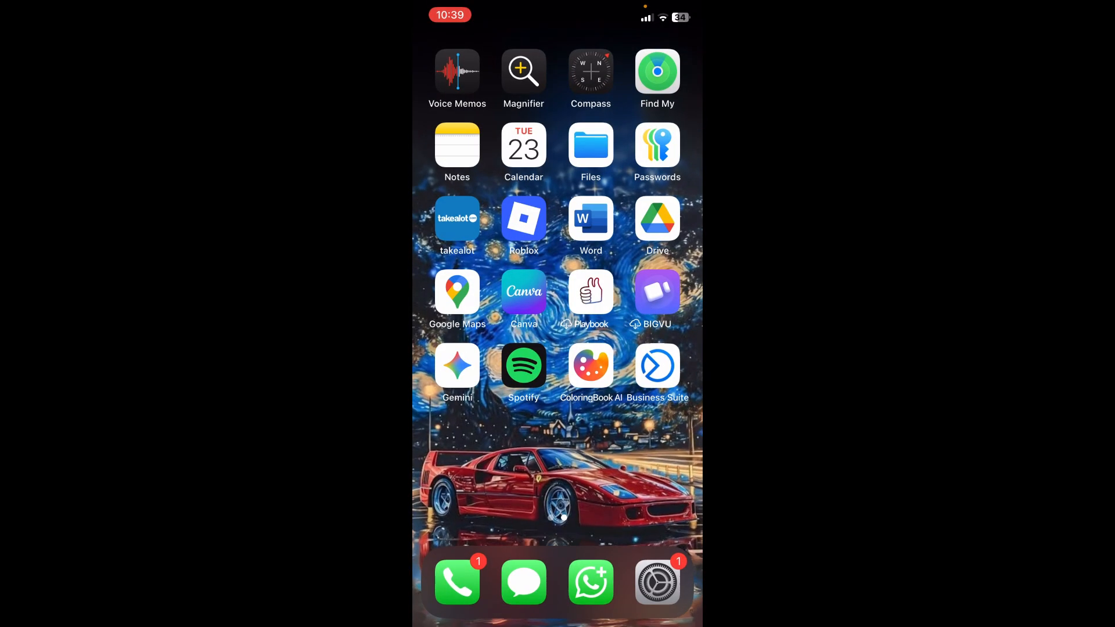
Swipe to the next home screen page to reach Instagram and its business chat
{"action": "scroll", "scroll_direction": "left", "scroll_amount": 3}
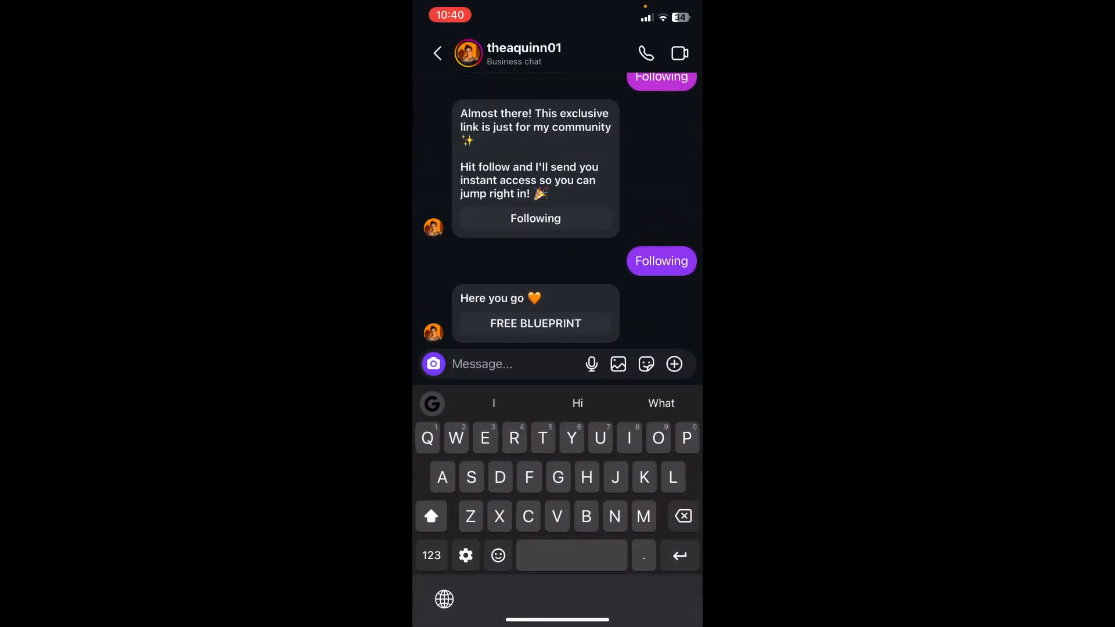
Draft 'H' in the chat and schedule it for Wed 22 Oct at 10:40
{"action": "type", "text": "H"}
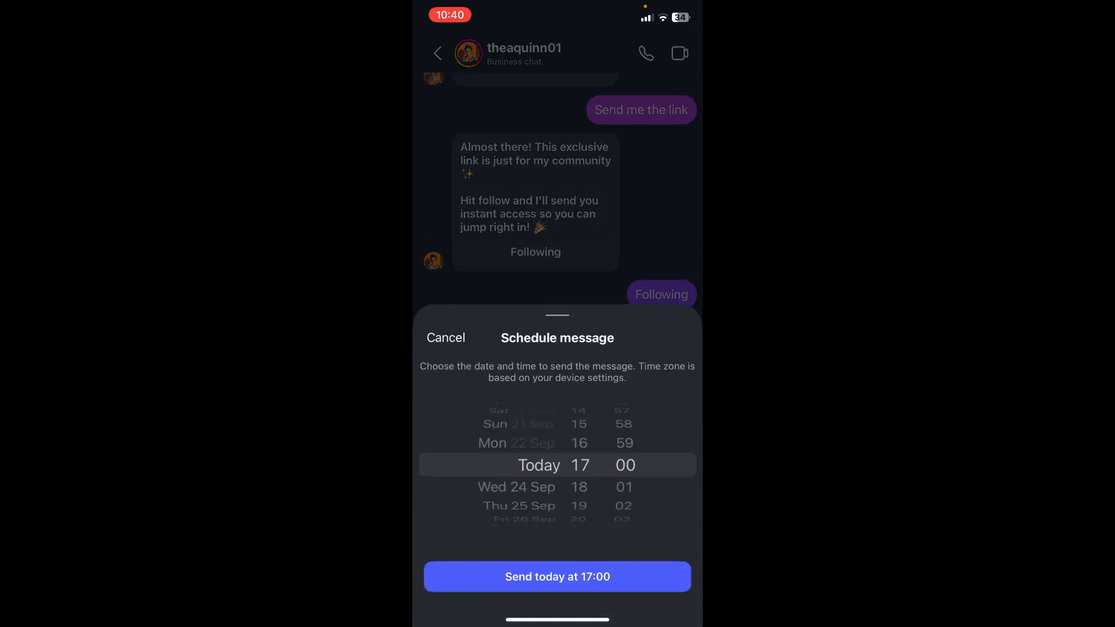
{"action": "scroll", "scroll_direction": "down", "scroll_amount": 3}
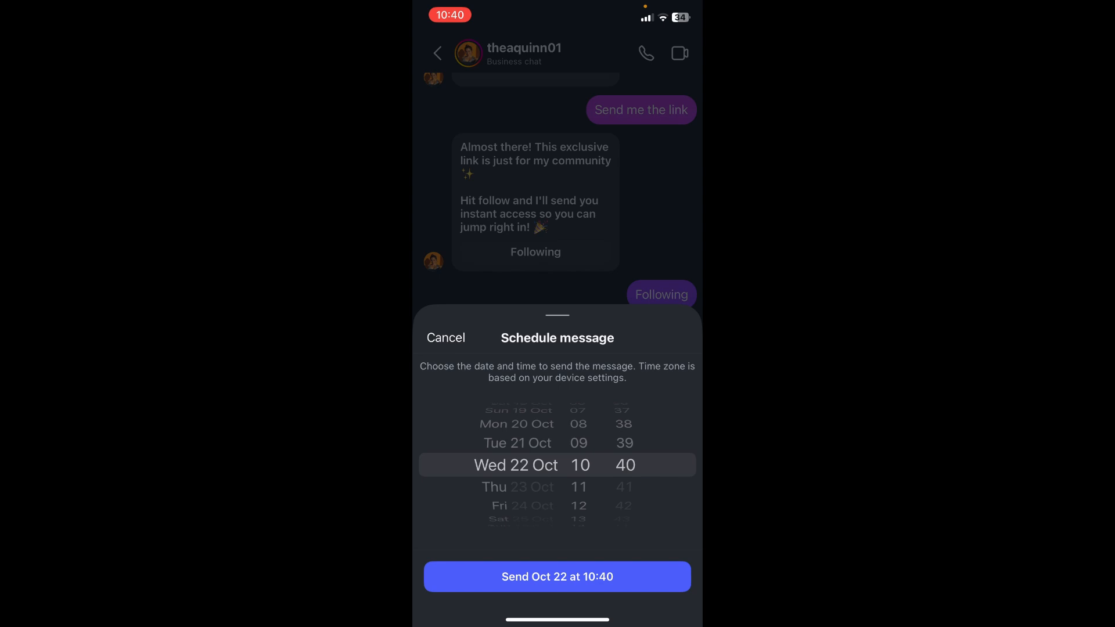
{"action": "left_click", "coordinate": [446, 337]}
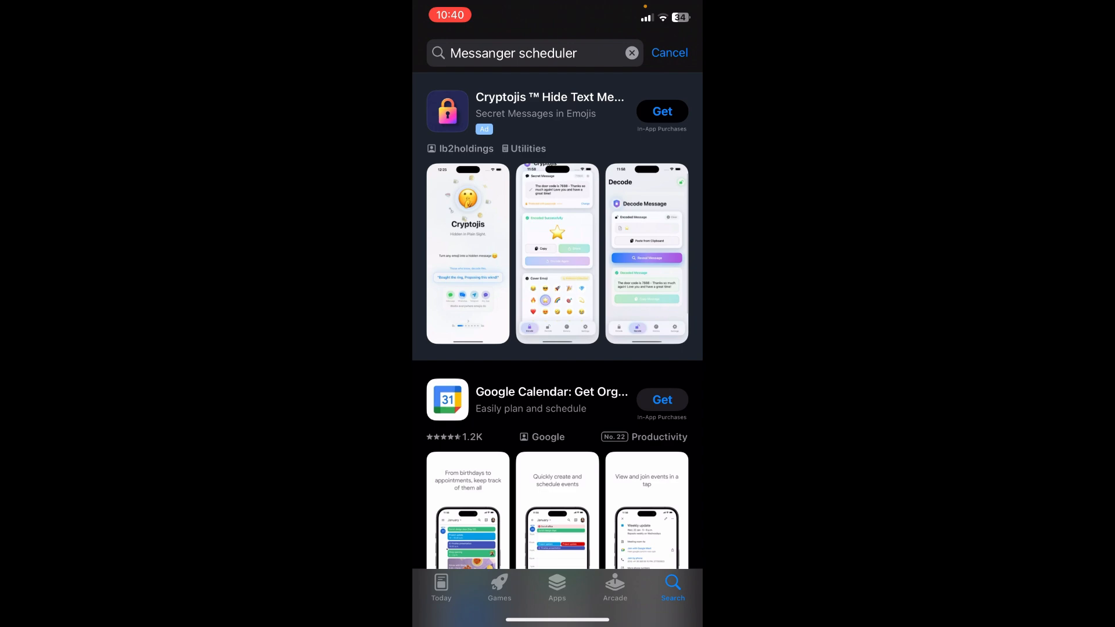
Scroll the 'Messenger scheduler' results down to Scheduler: Timed Messages and select it
{"action": "scroll", "scroll_direction": "down", "scroll_amount": 3}
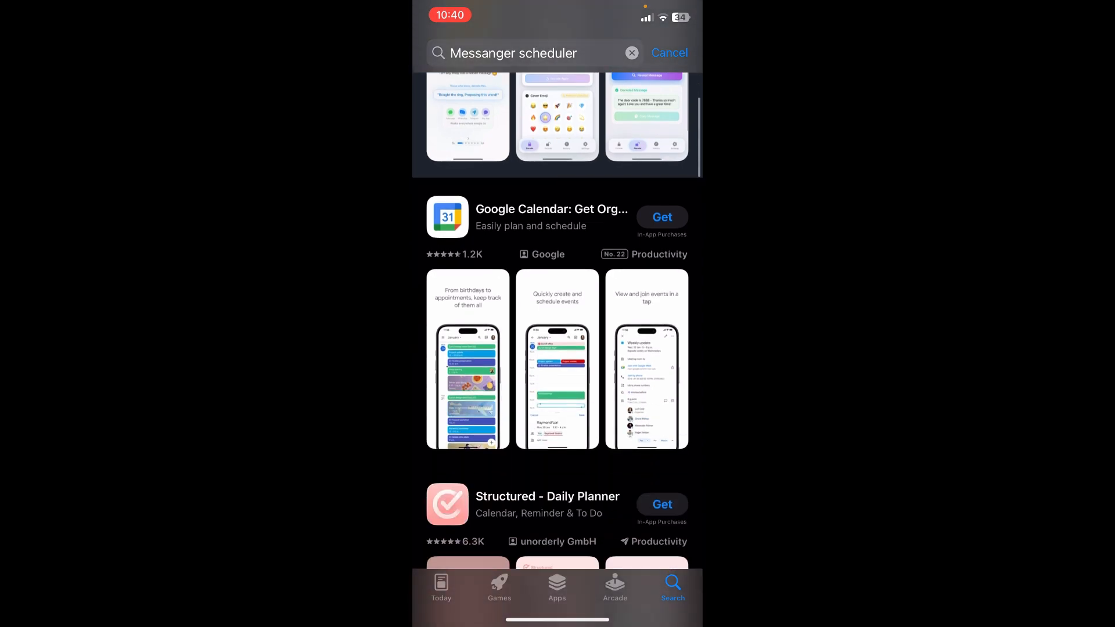
{"action": "scroll", "scroll_direction": "down", "scroll_amount": 3}
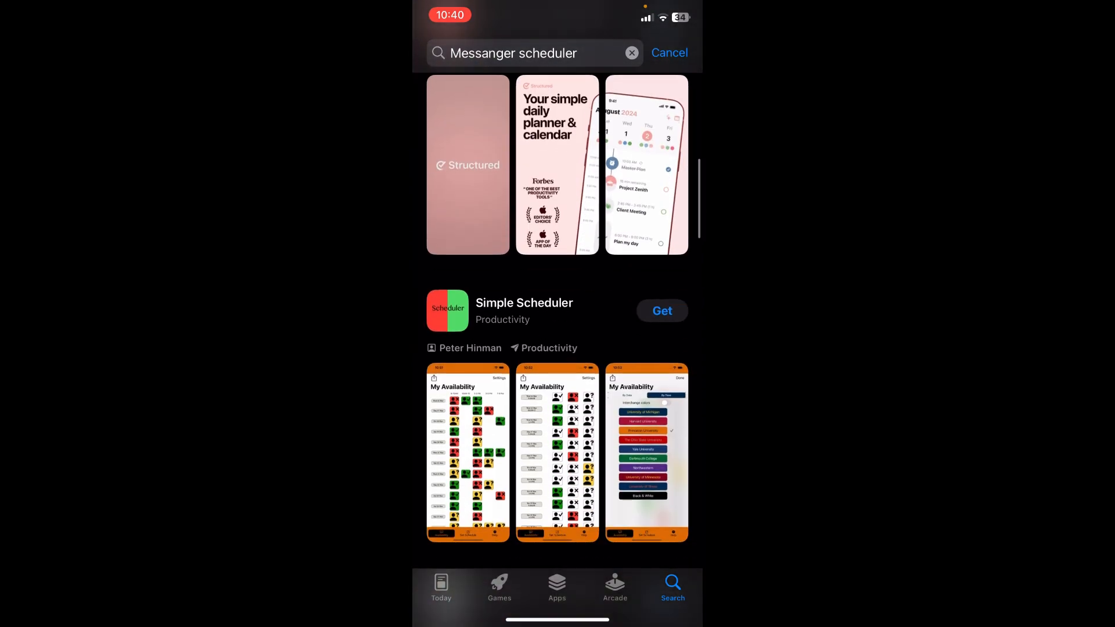
{"action": "scroll", "scroll_direction": "down", "scroll_amount": 3}
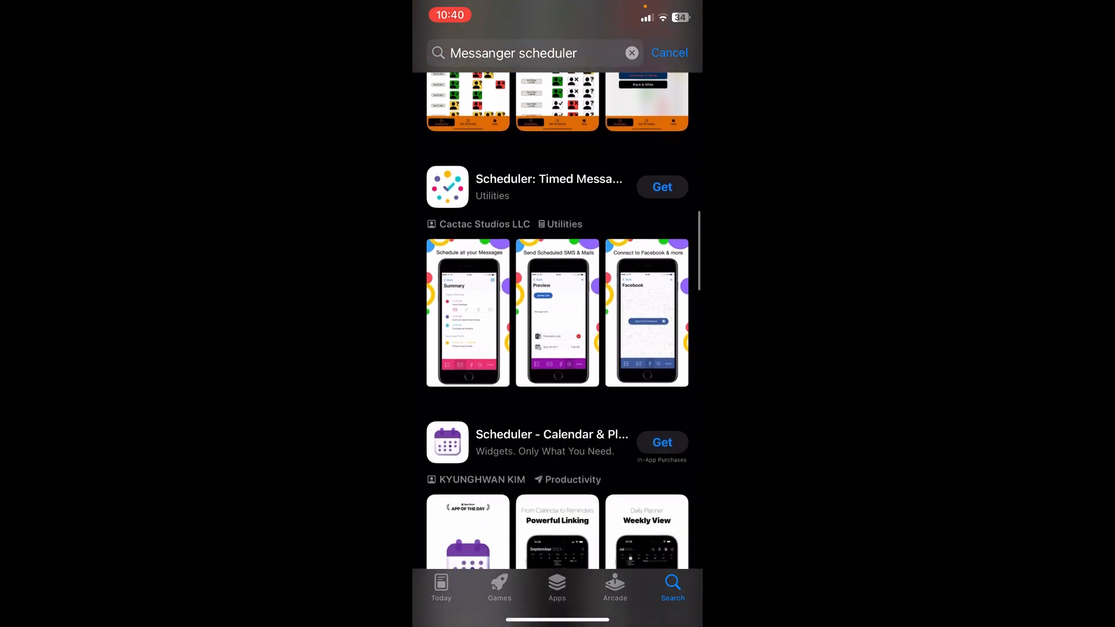
{"action": "left_click", "coordinate": [549, 186]}
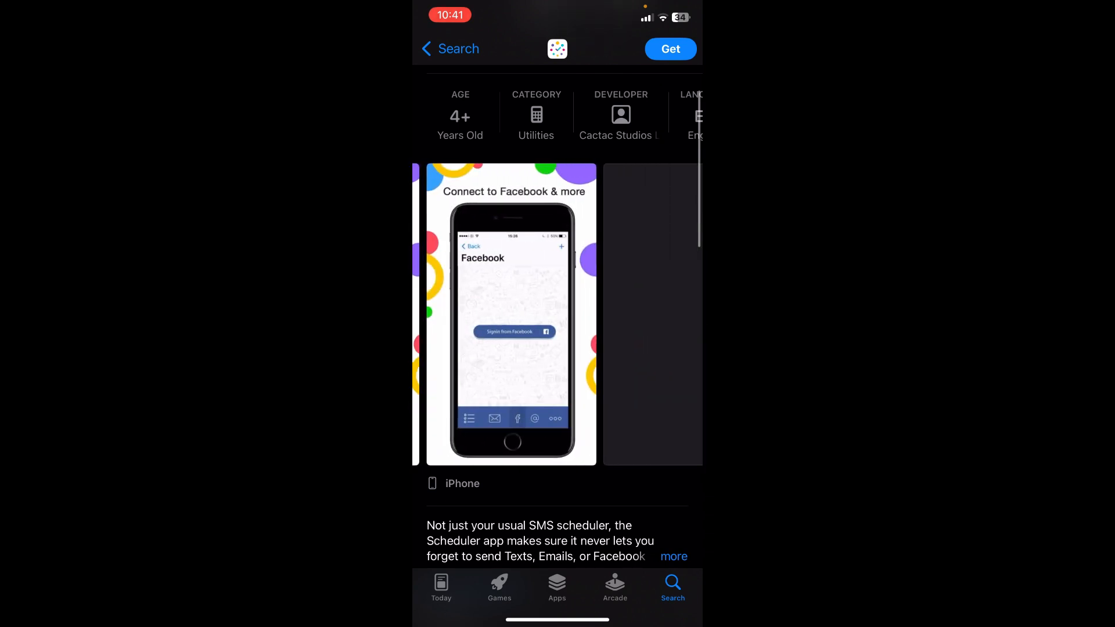
Browse the Scheduler: Timed Messages screenshots and details on its App Store page
{"action": "scroll", "scroll_direction": "left", "scroll_amount": 3}
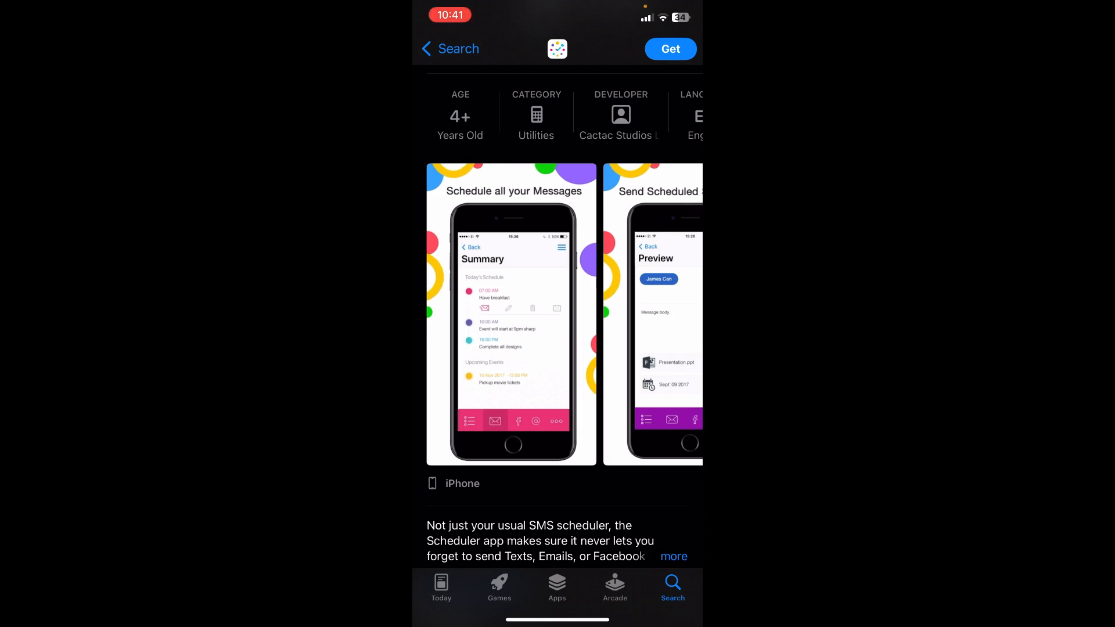
{"action": "scroll", "scroll_direction": "down", "scroll_amount": 3}
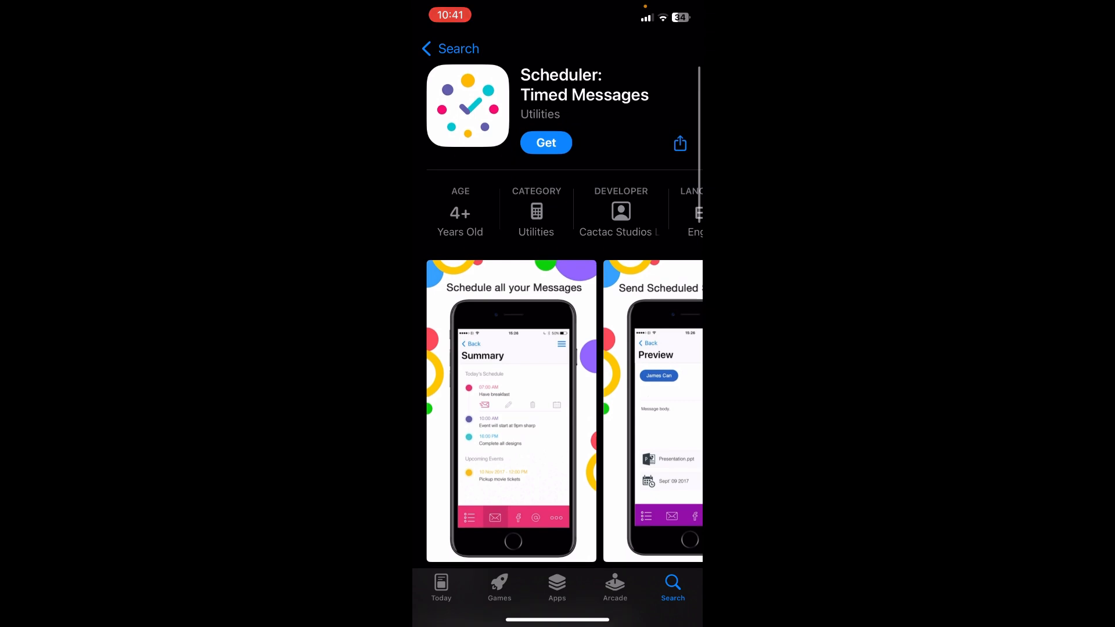